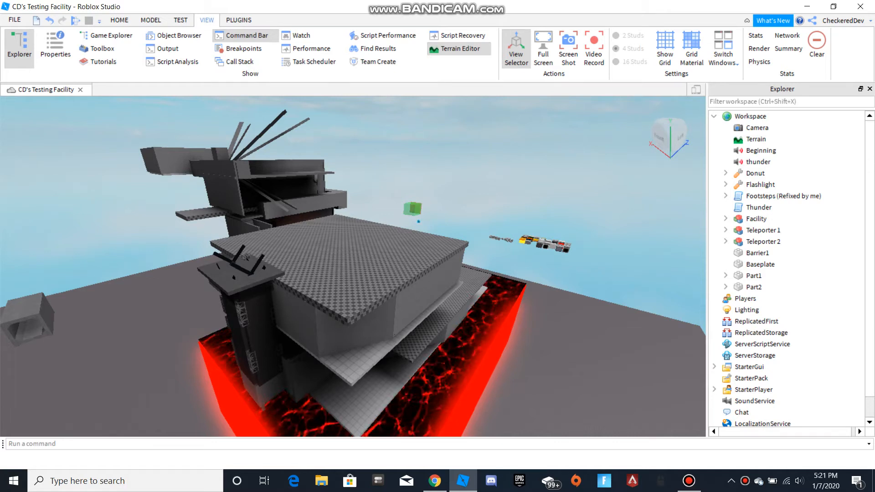
Step: Select the Beginning sound in Workspace and review its Properties panel
click(761, 150)
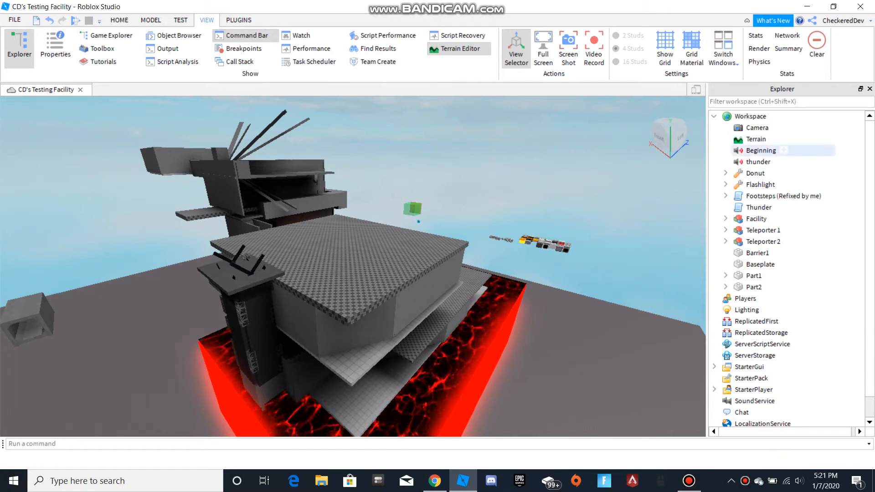
click(760, 150)
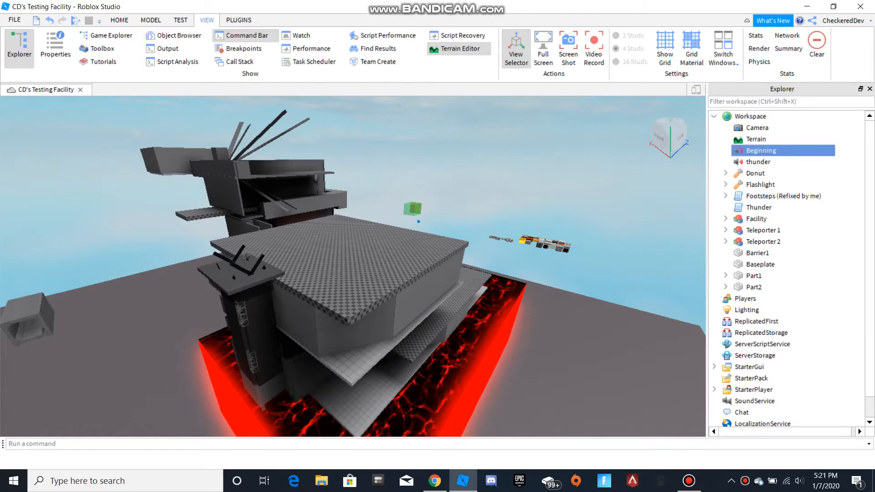
click(55, 47)
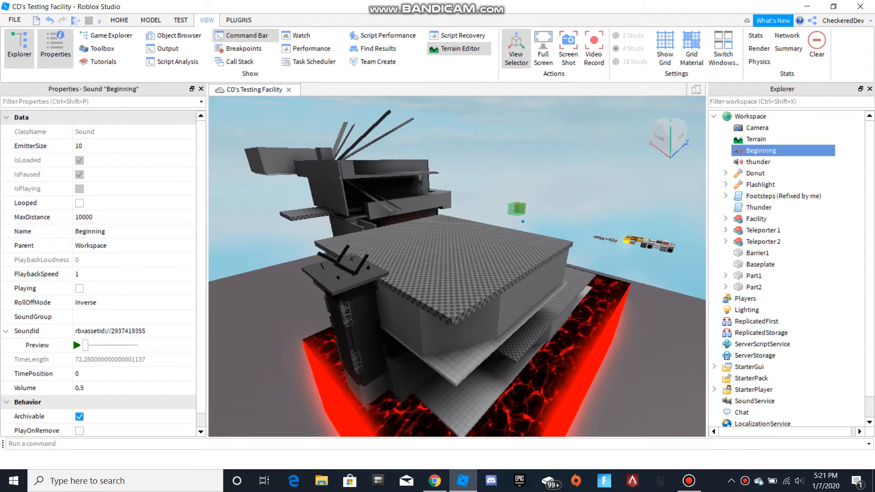
click(24, 288)
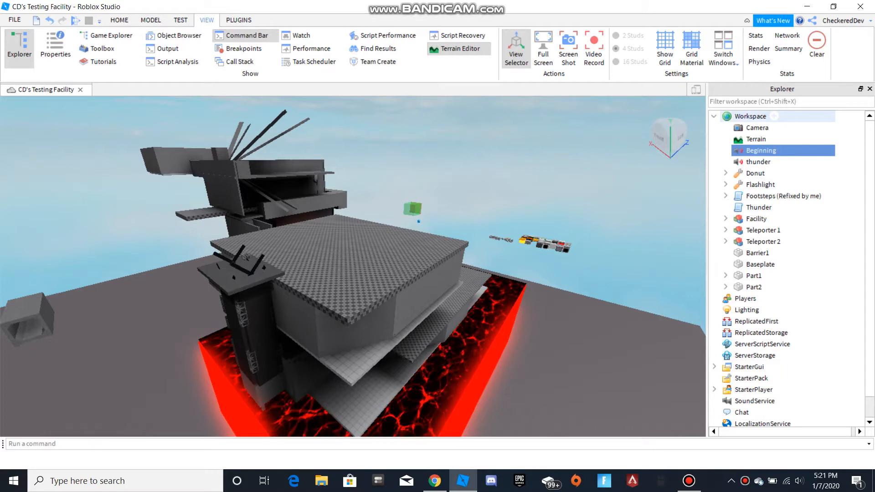
Step: Insert a new Script into Workspace via Insert Object
right_click(760, 151)
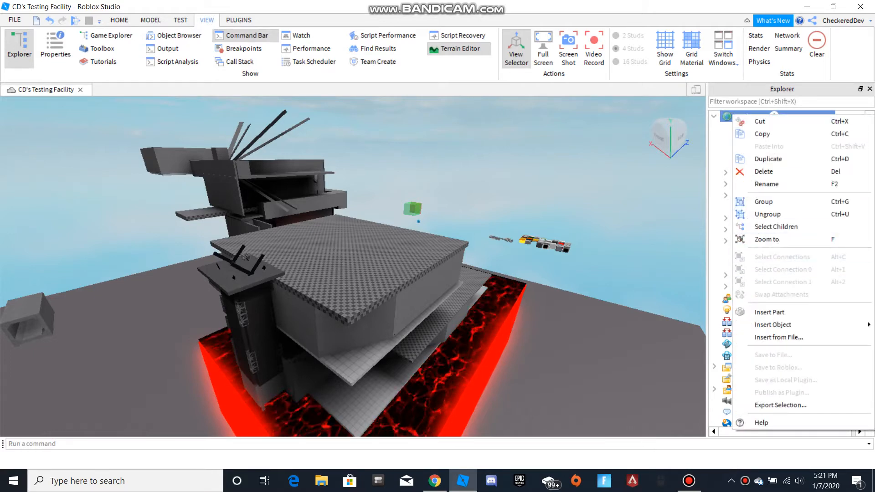
click(773, 324)
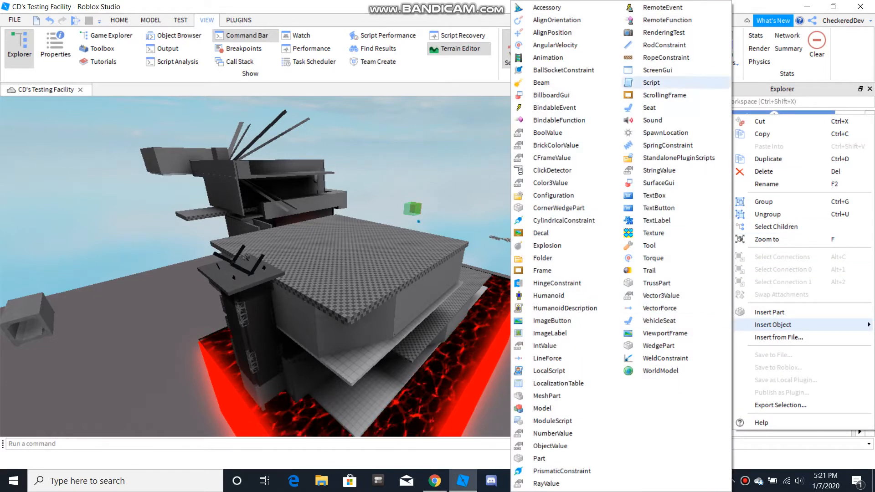
click(651, 83)
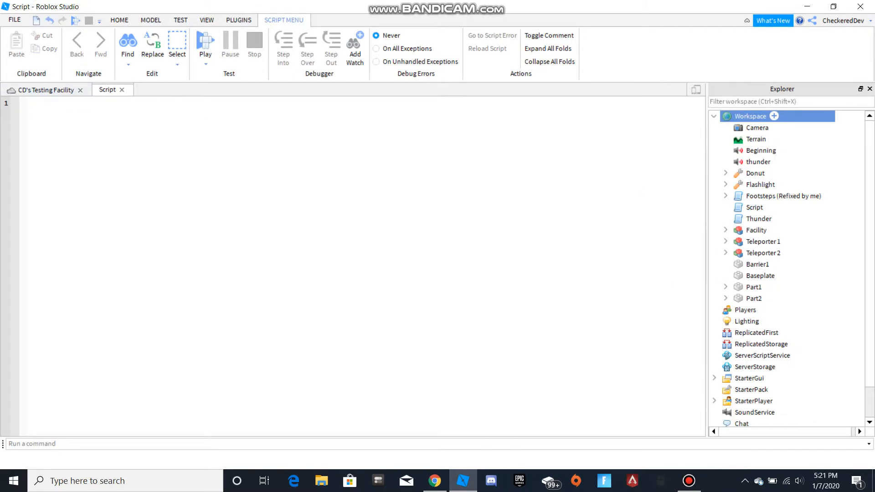
Step: Write the script: wait(4) then game.Workspace.Beginning:Play()
text(wait())
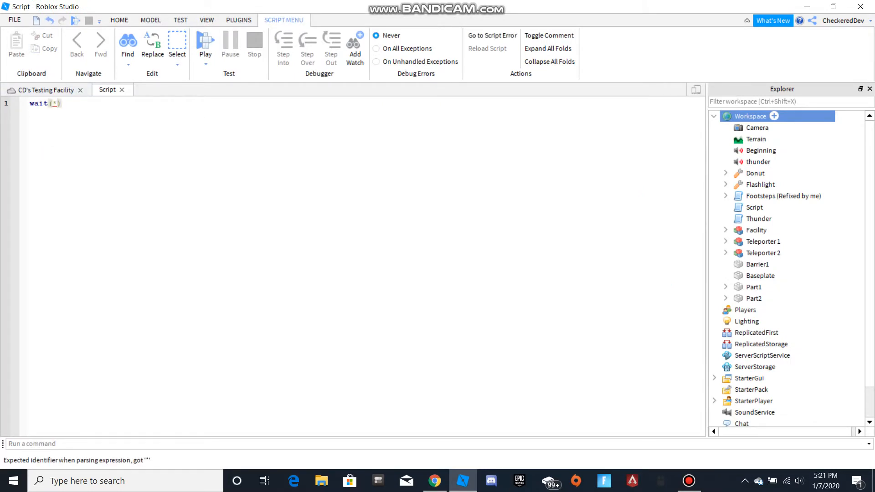
text(4)
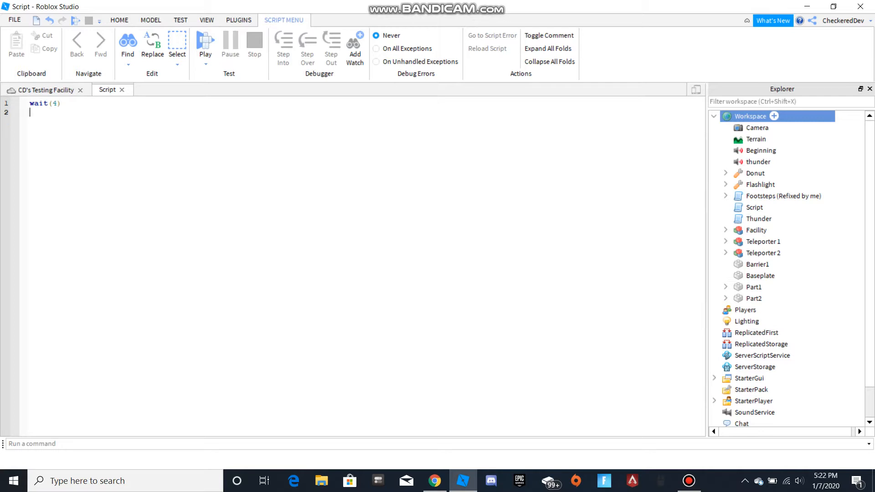
text(game)
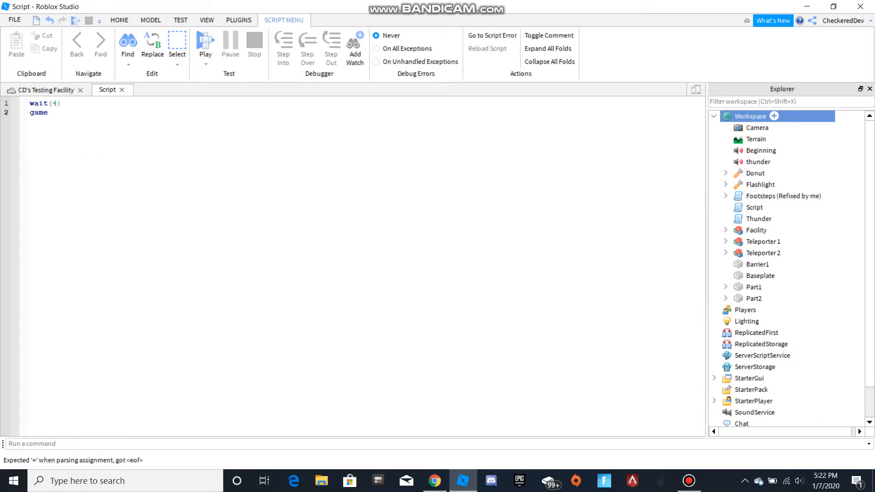
text(.Workspace.)
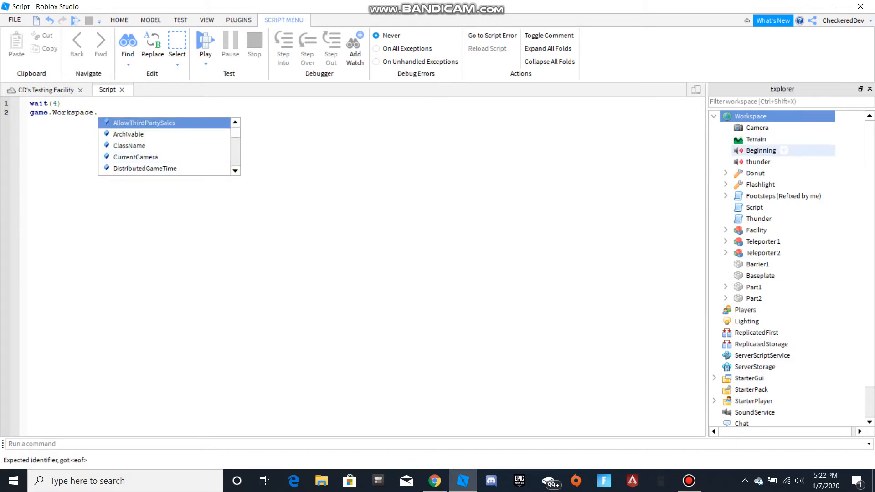
text(Beginning)
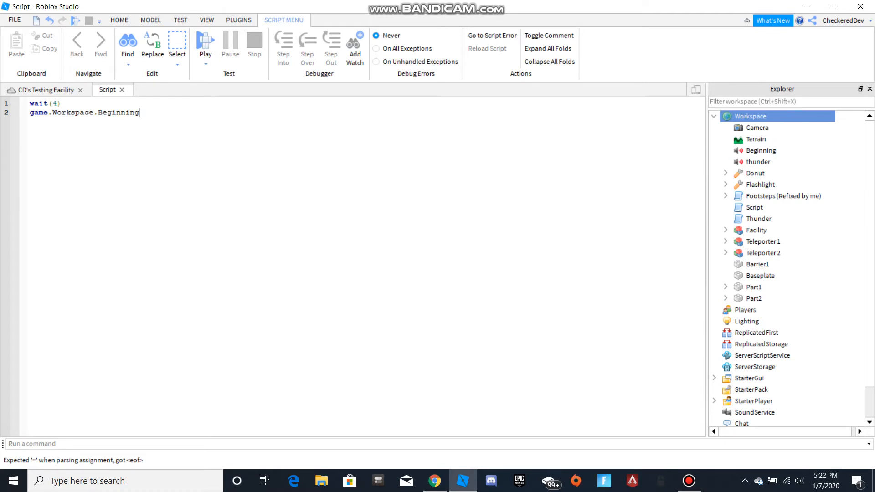
text(:)
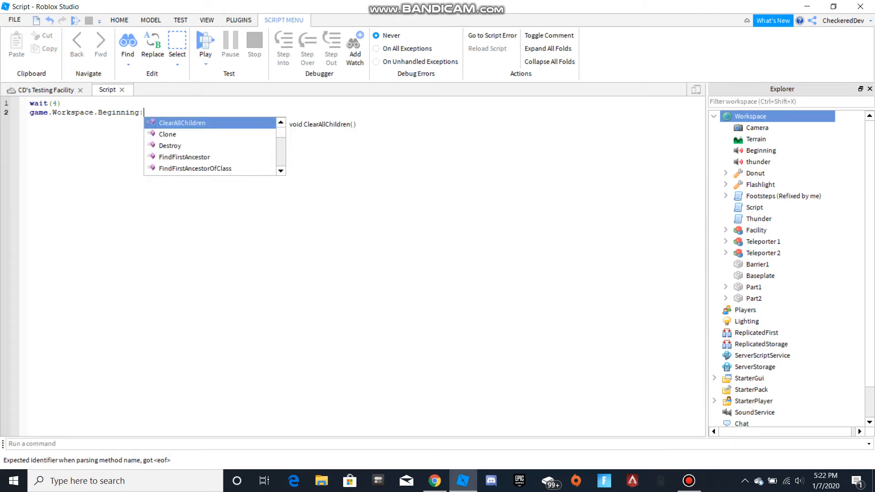
text(Play)
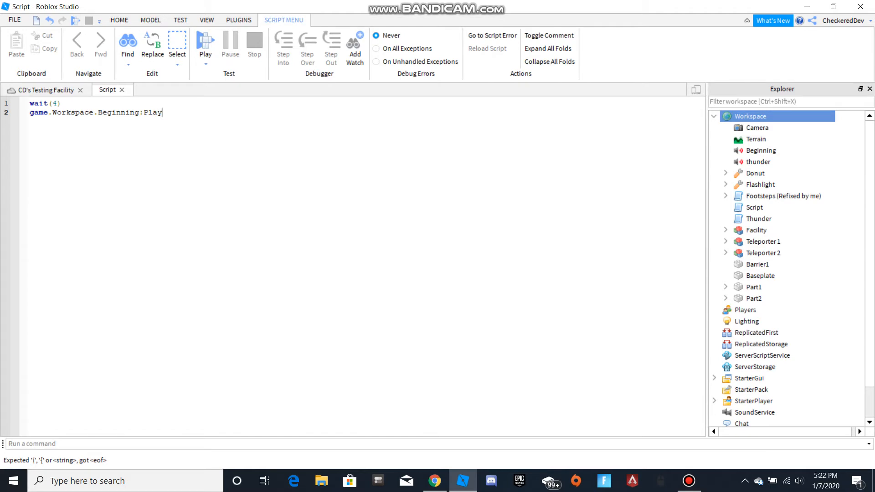
text(())
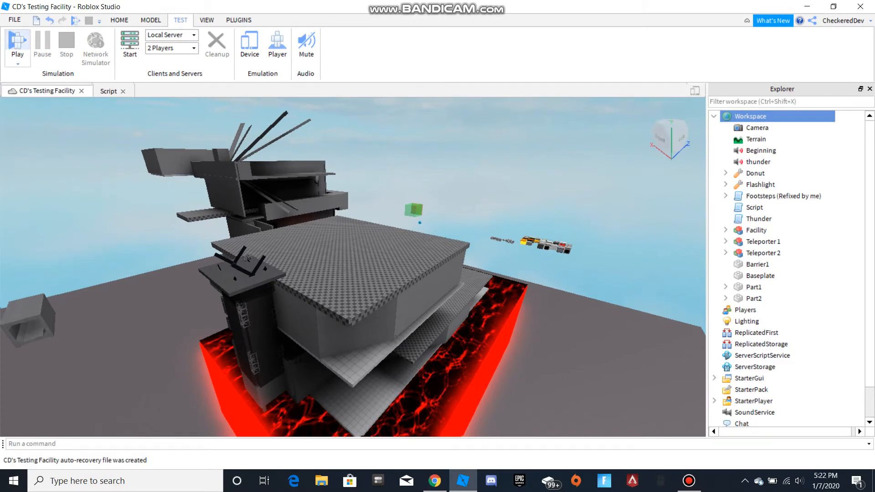
click(16, 45)
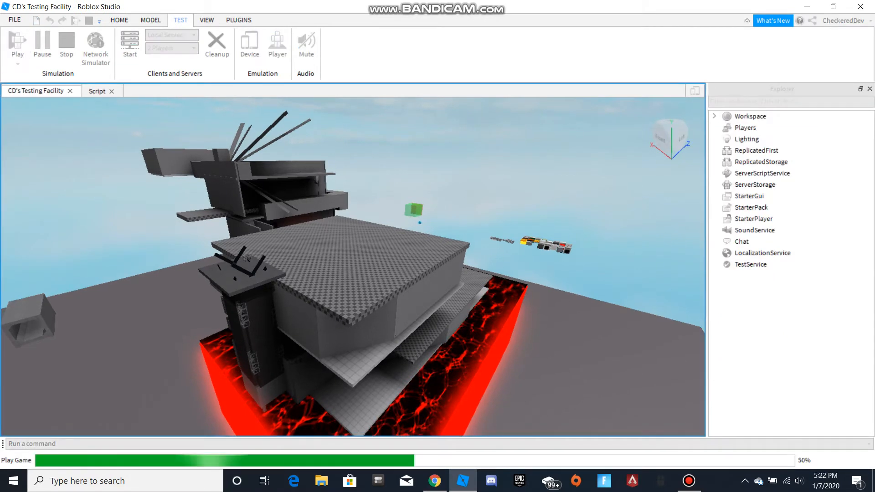
click(17, 47)
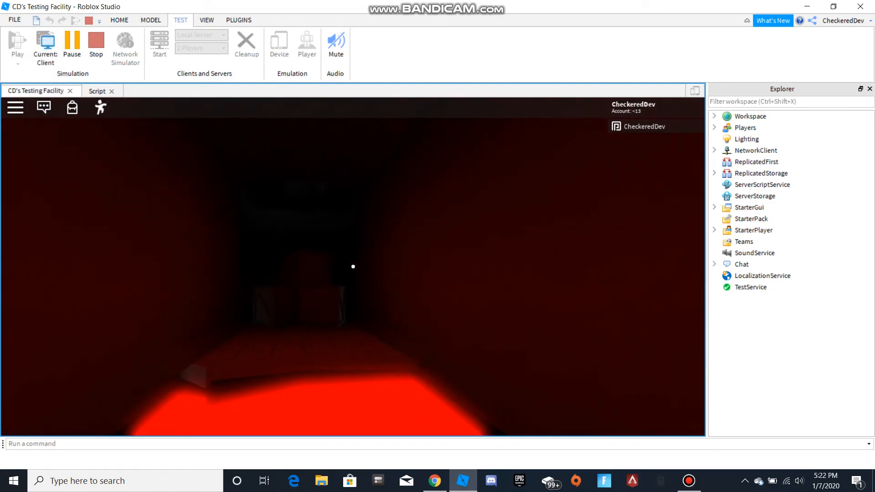
click(12, 480)
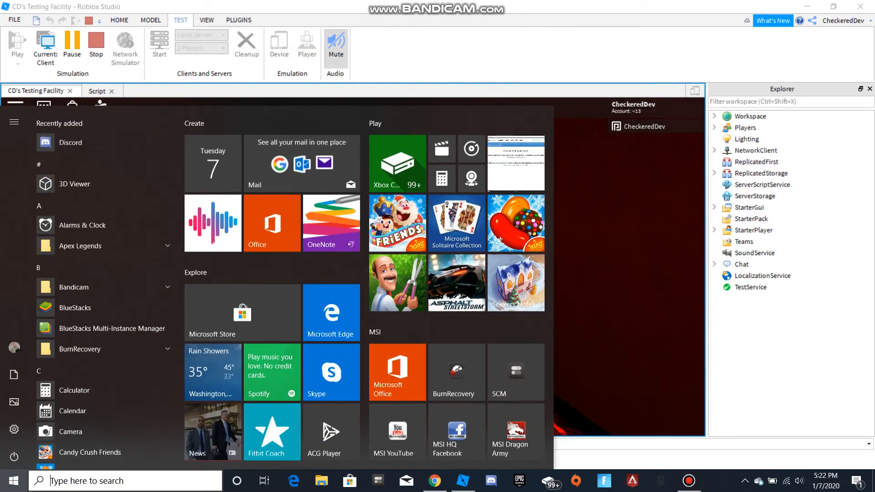
click(16, 48)
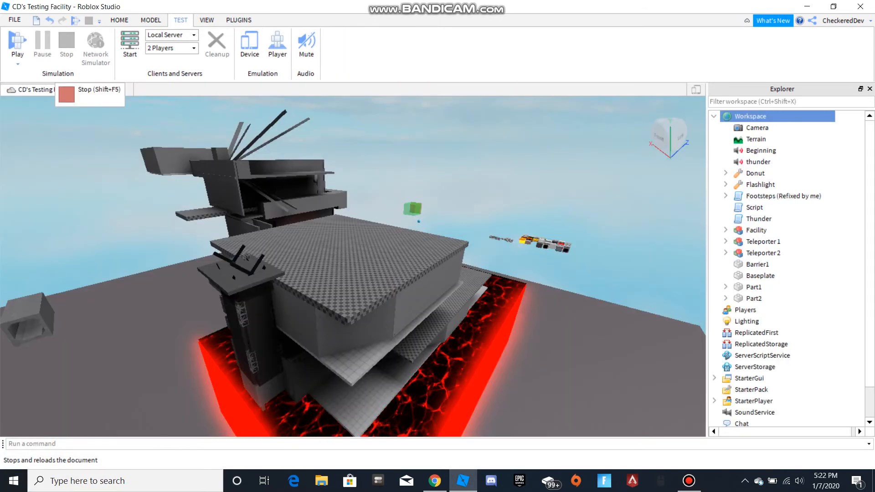